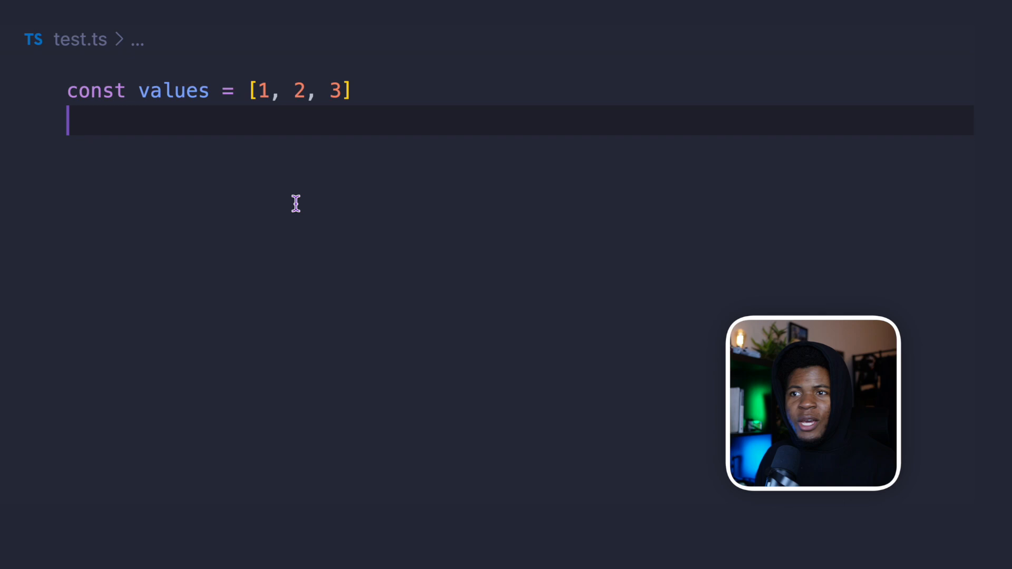
pyautogui.moveTo(239, 103)
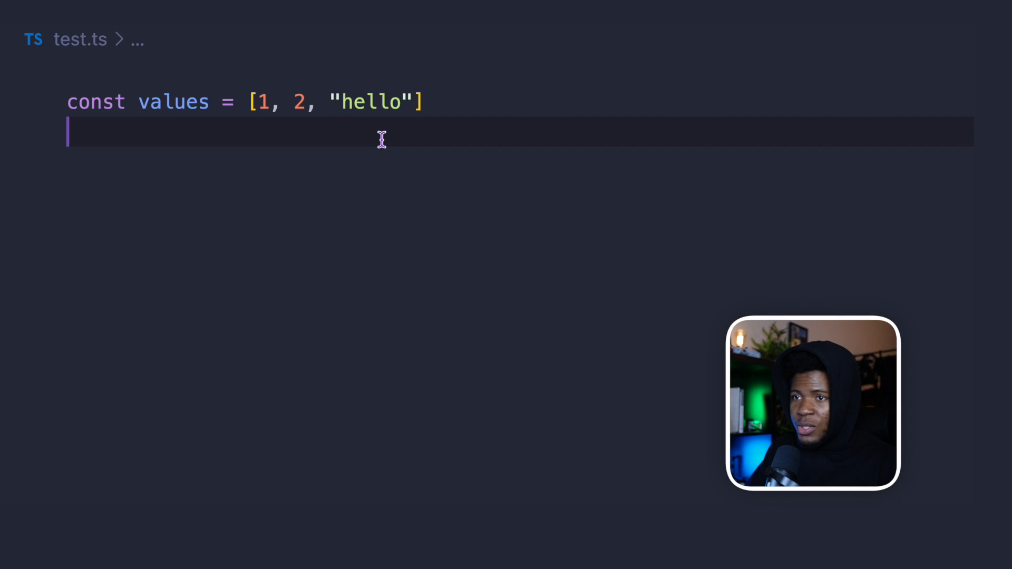
# Step: Add values.push(10) and values.push('something') below the values array
pyautogui.write('values.push(')
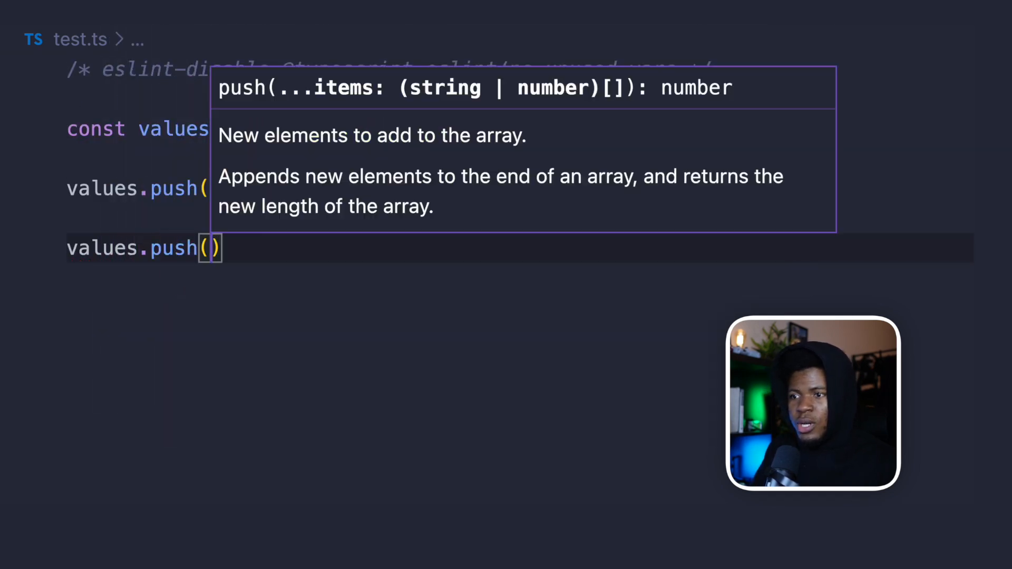
pyautogui.write("'something'")
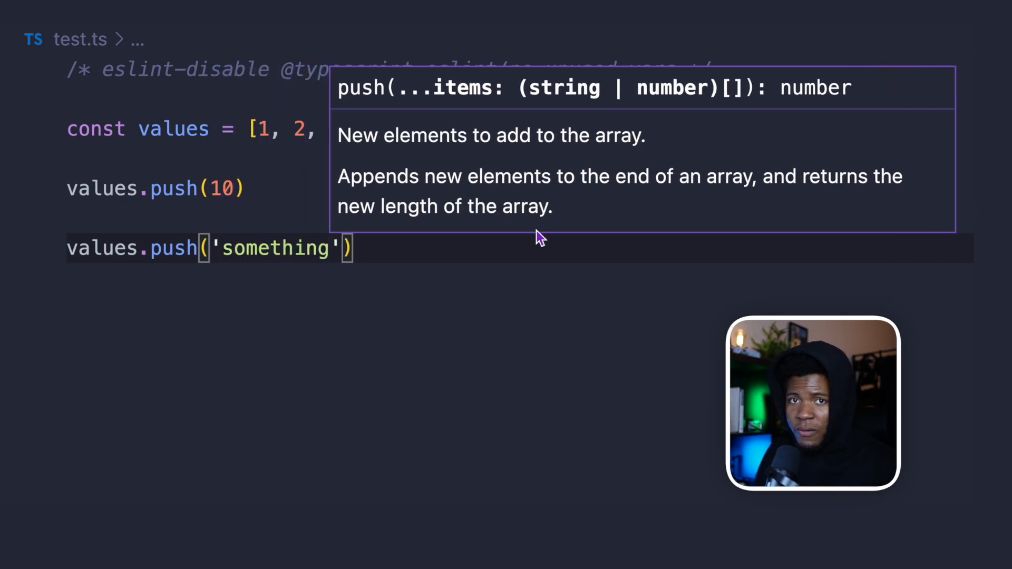
pyautogui.write('values.pu')
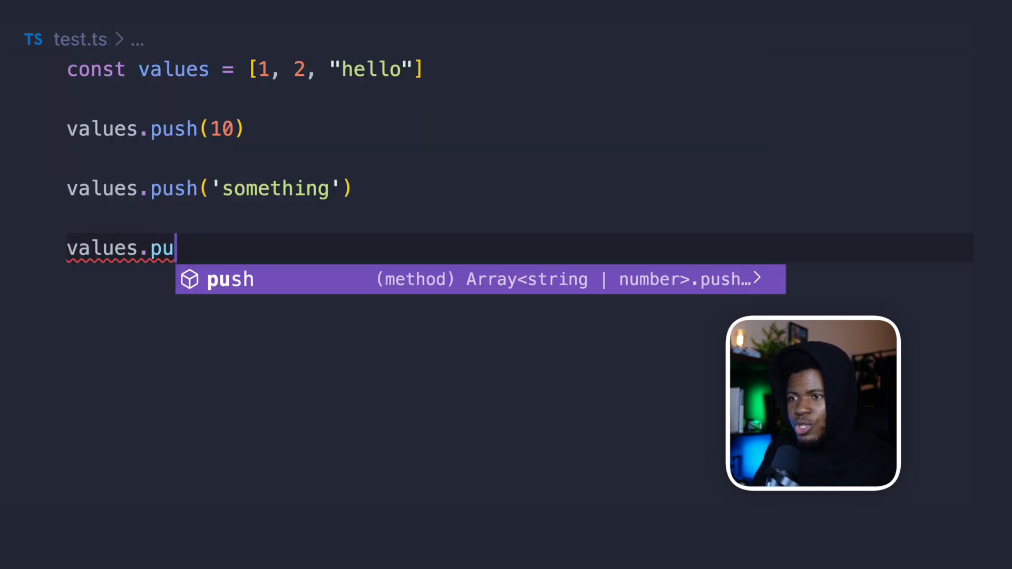
pyautogui.write('sh(true')
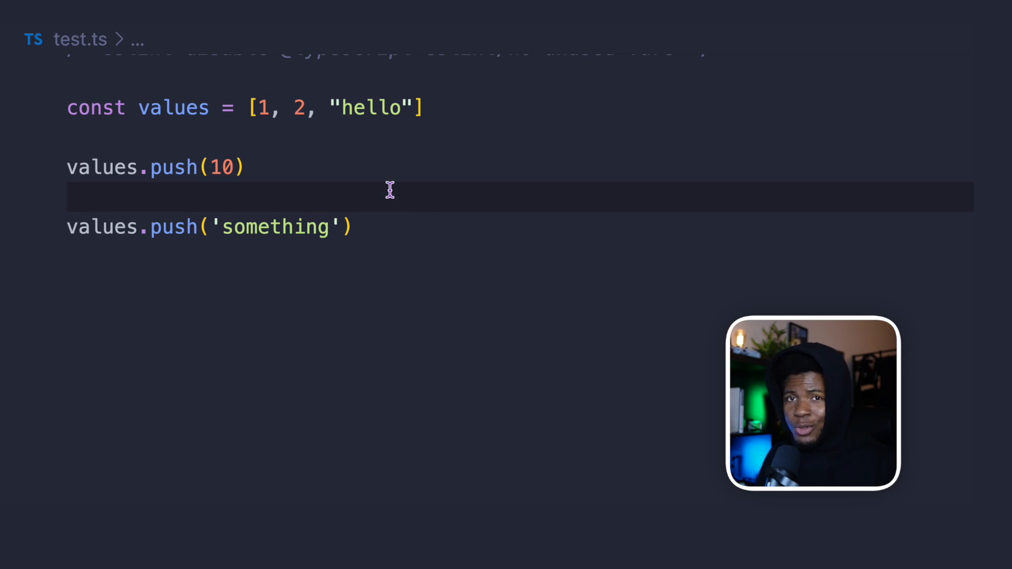
pyautogui.moveTo(173, 107)
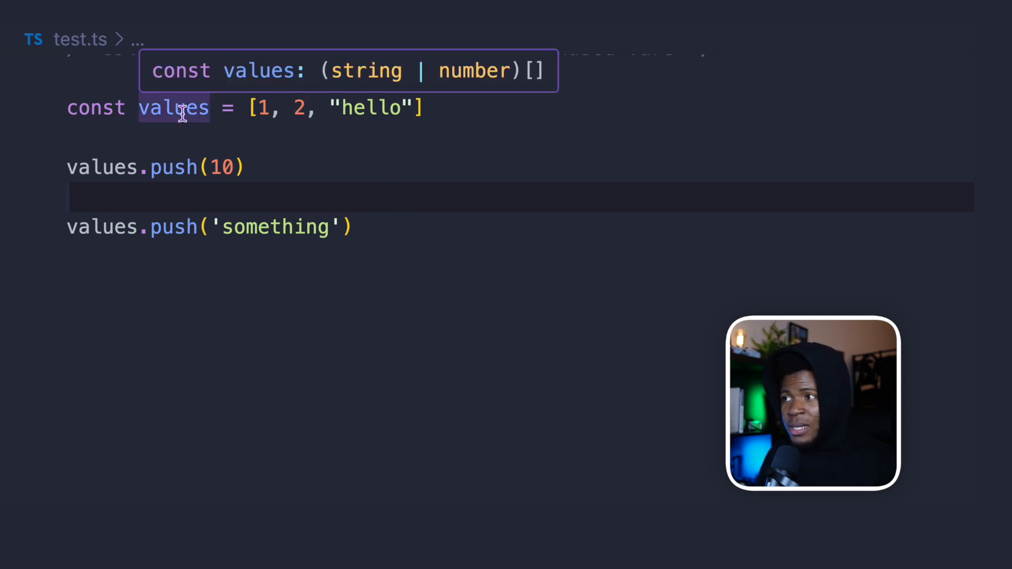
# Step: Comment out both push calls below the values array
pyautogui.click(71, 196)
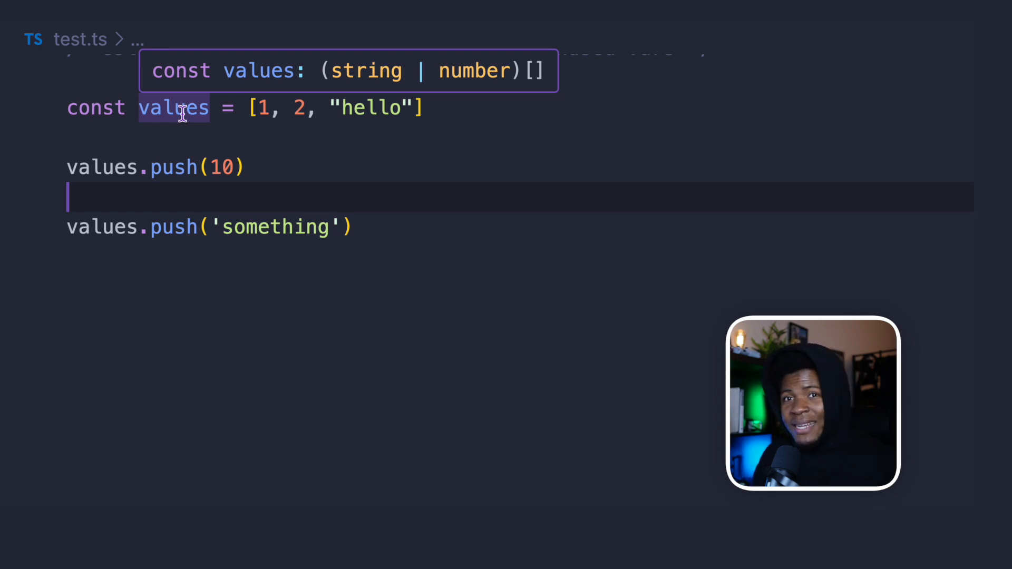
pyautogui.moveTo(364, 216)
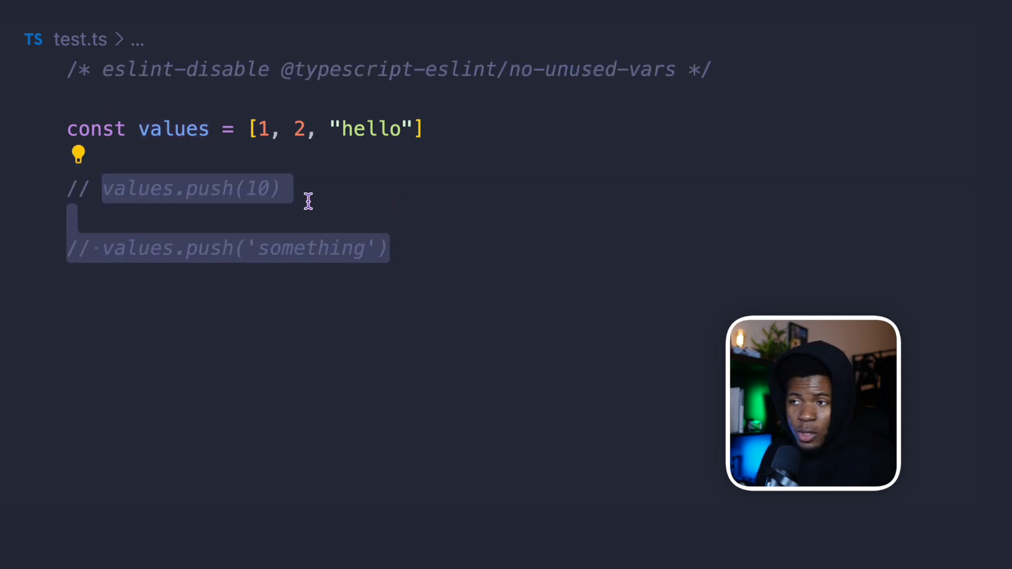
# Step: Annotate values with the explicit type (1 | 2 | "hello")[]
pyautogui.doubleClick(173, 129)
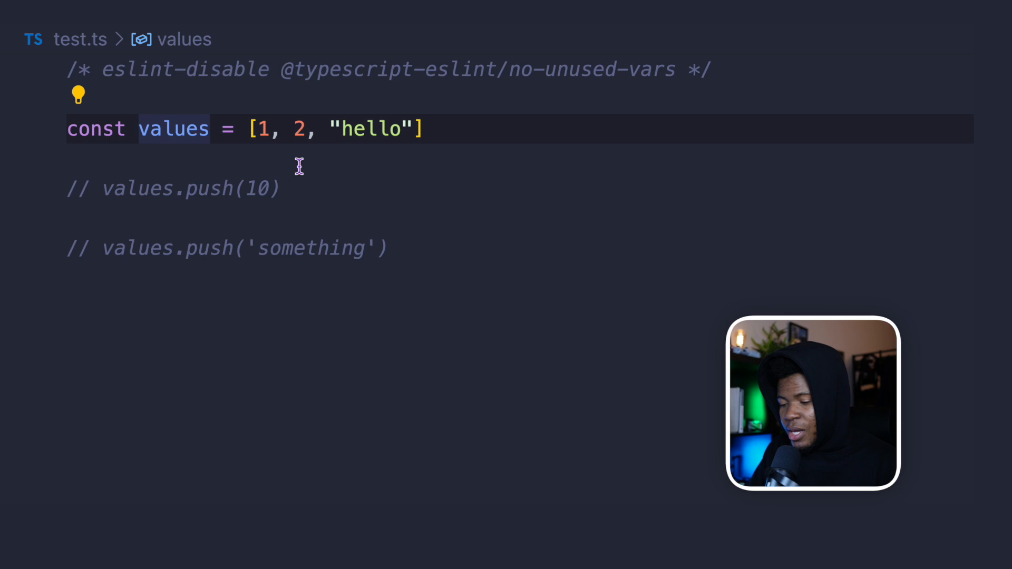
pyautogui.write(': (1 | 2 | "hel')
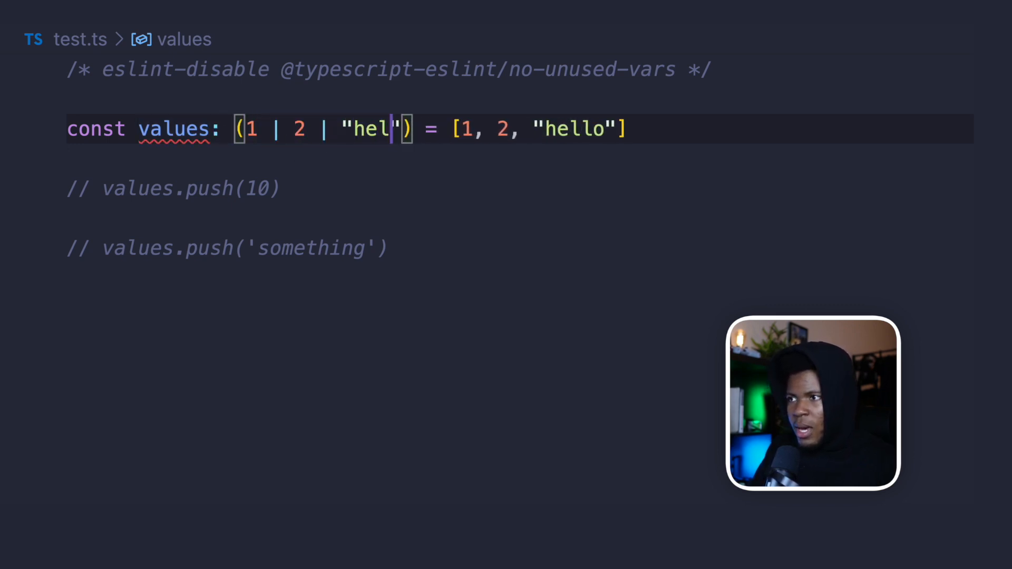
pyautogui.write('lo)[]')
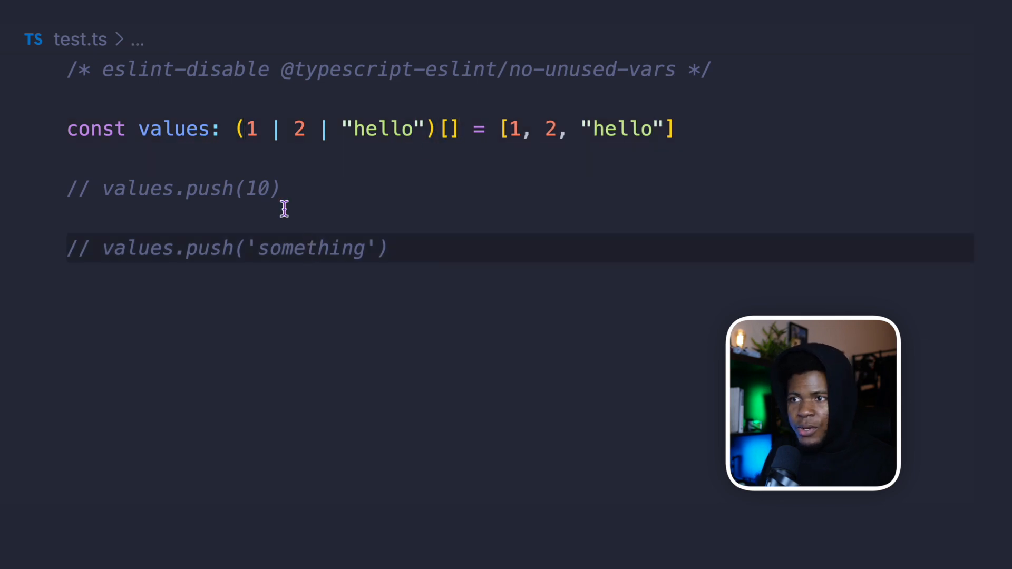
pyautogui.moveTo(321, 224)
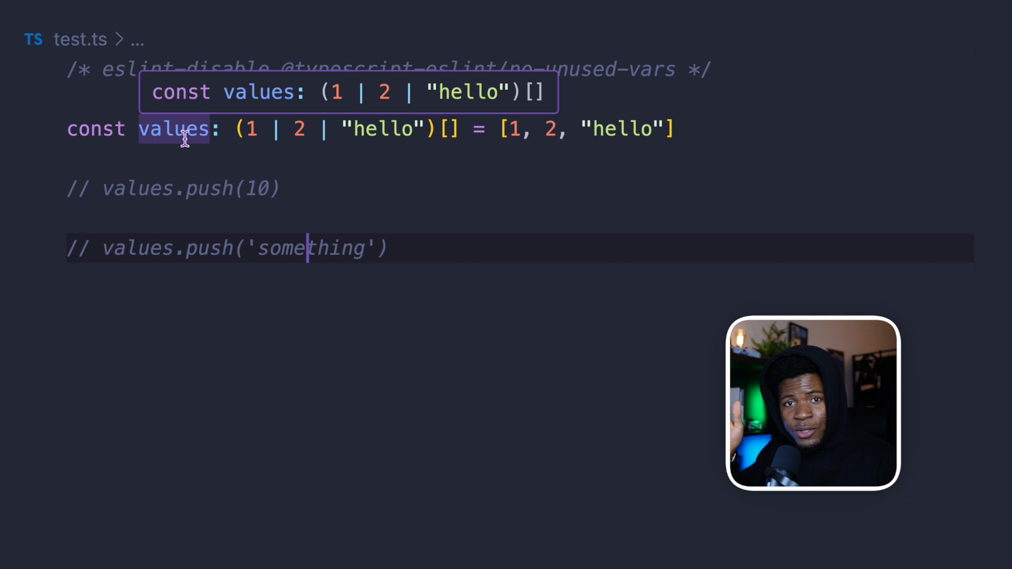
pyautogui.moveTo(322, 95)
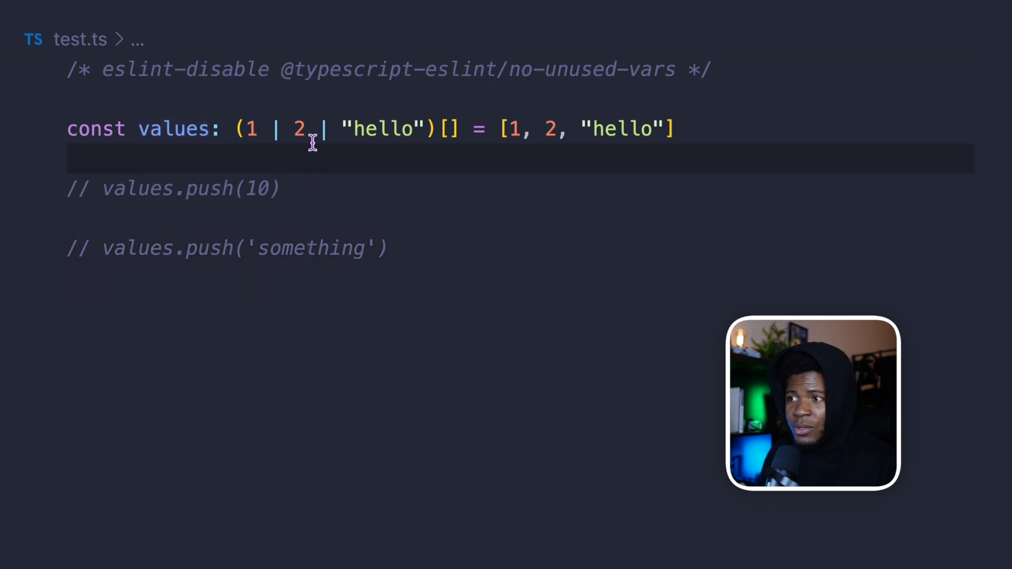
# Step: Remove the type annotation and end the values array with as const
pyautogui.moveTo(501, 128); pyautogui.dragTo(671, 129)
pyautogui.write(' as')
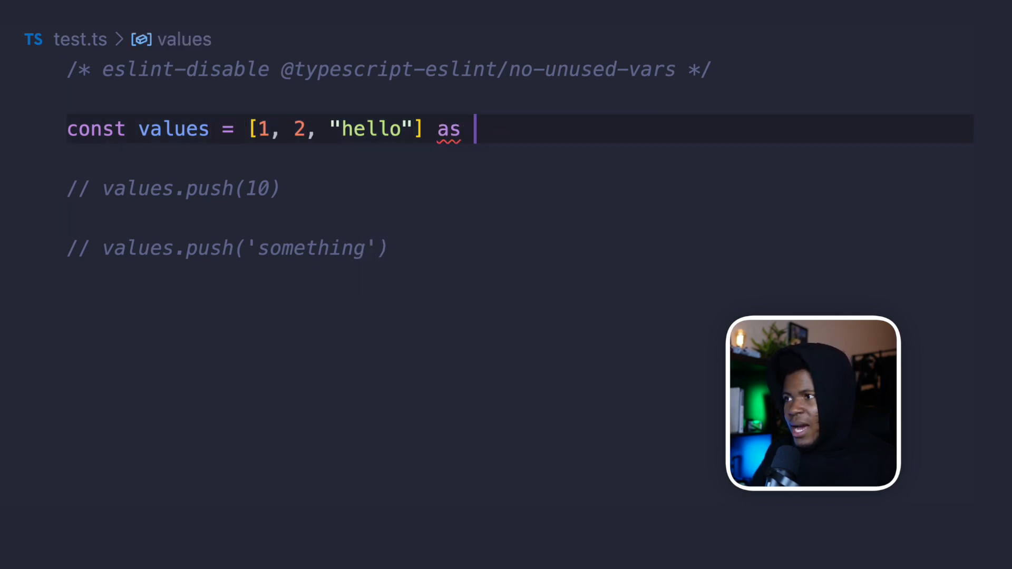
pyautogui.write('const')
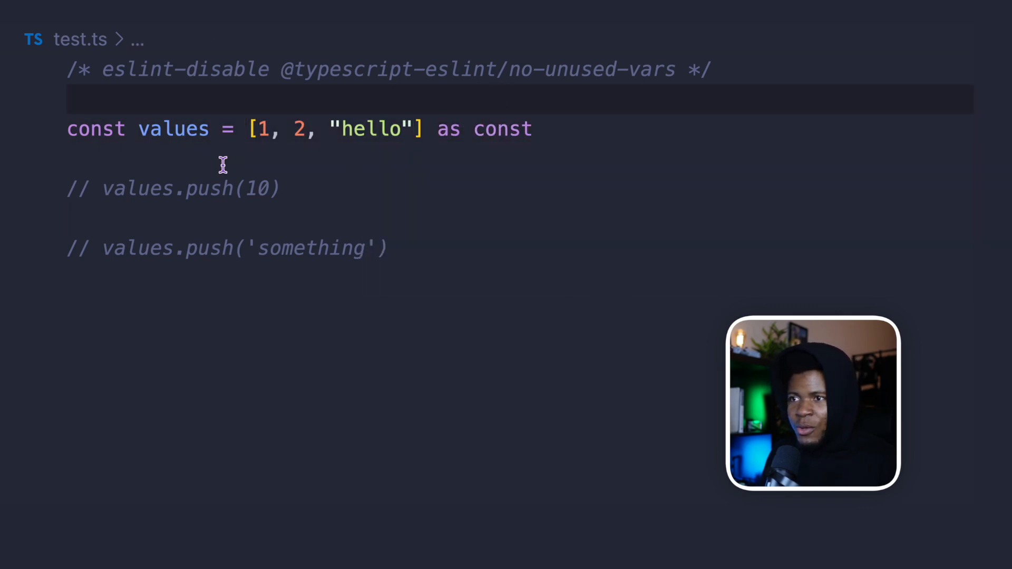
pyautogui.moveTo(173, 130)
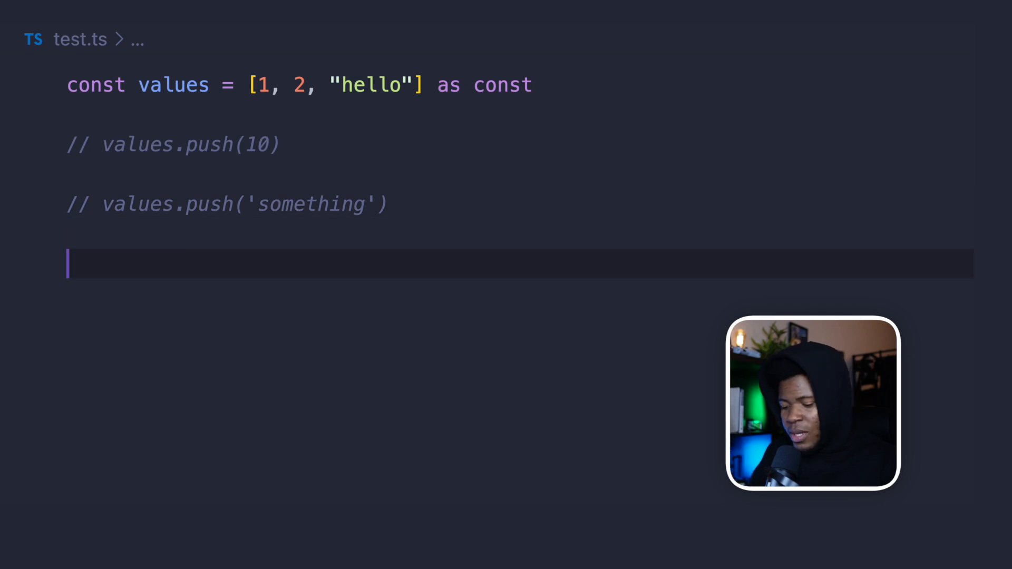
# Step: Declare const result = values[0], then change the index to 2
pyautogui.write('const result = values[0]')
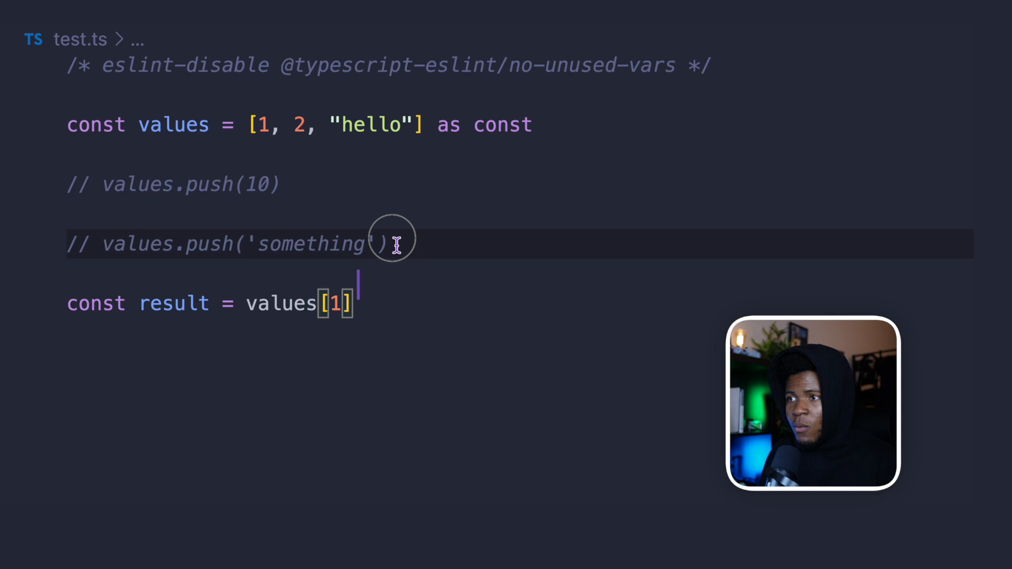
pyautogui.moveTo(174, 303)
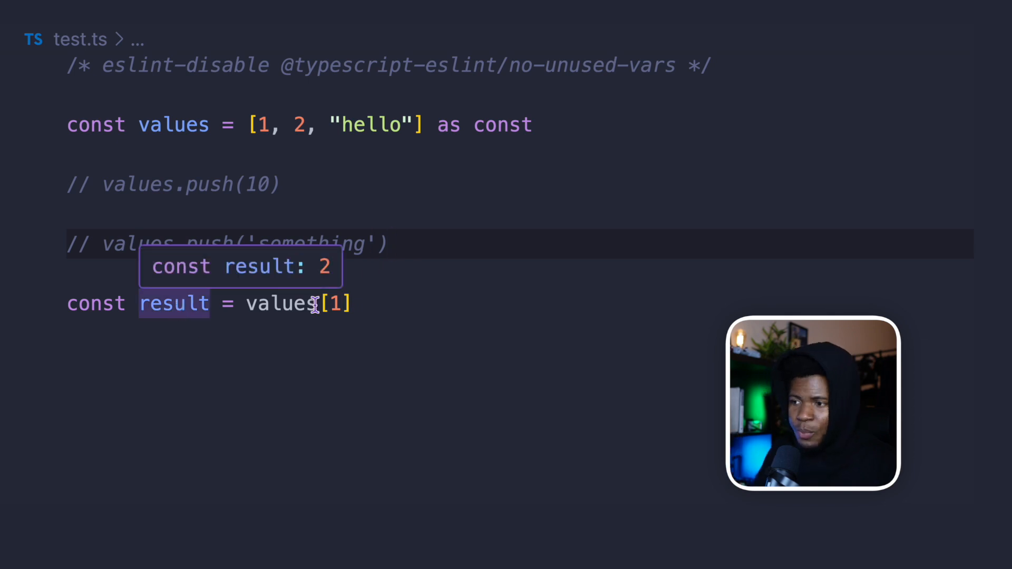
pyautogui.write('2')
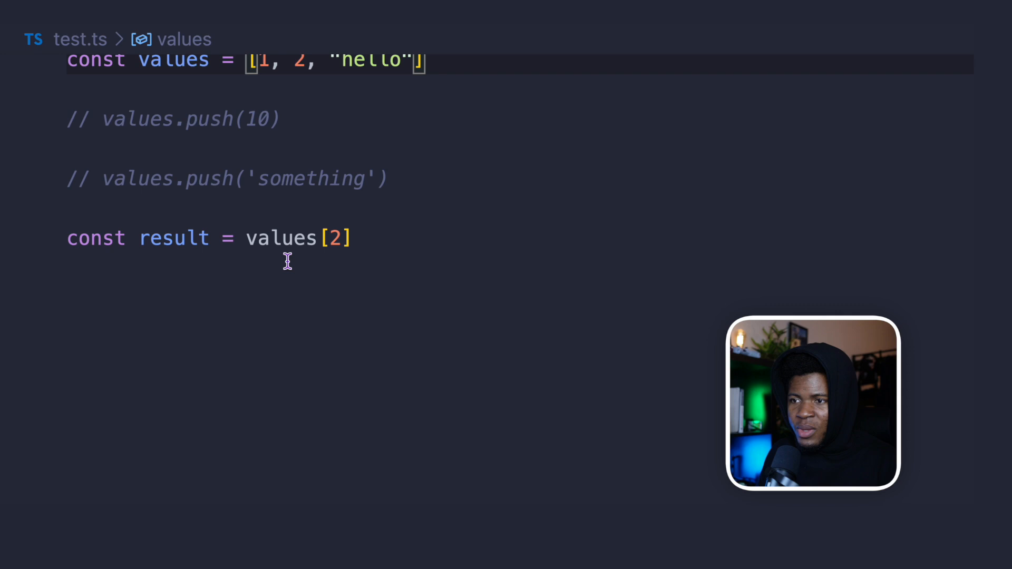
pyautogui.moveTo(173, 238)
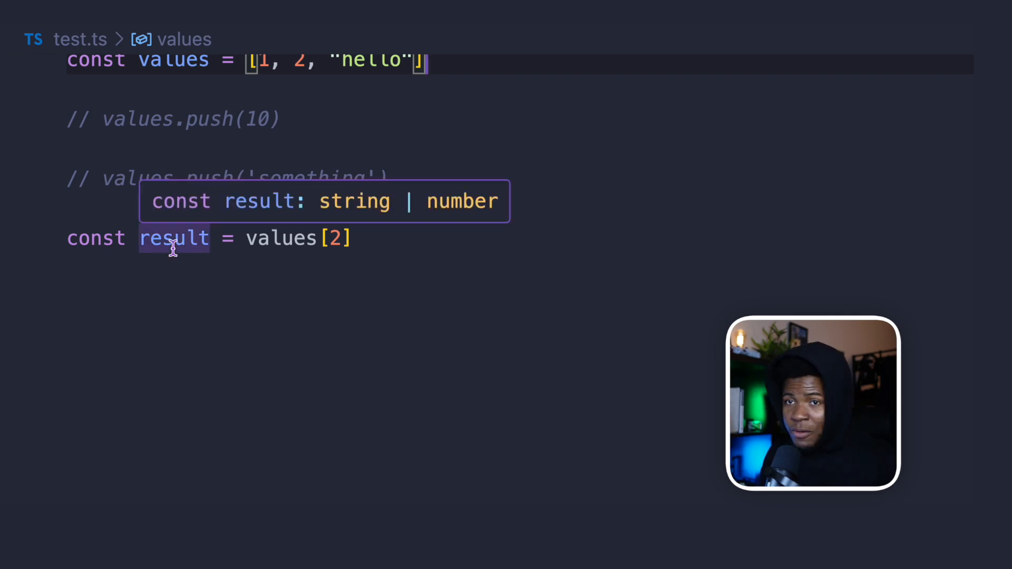
# Step: Restore as const on the values array before writing the dutchTranslation object
pyautogui.write('as const')
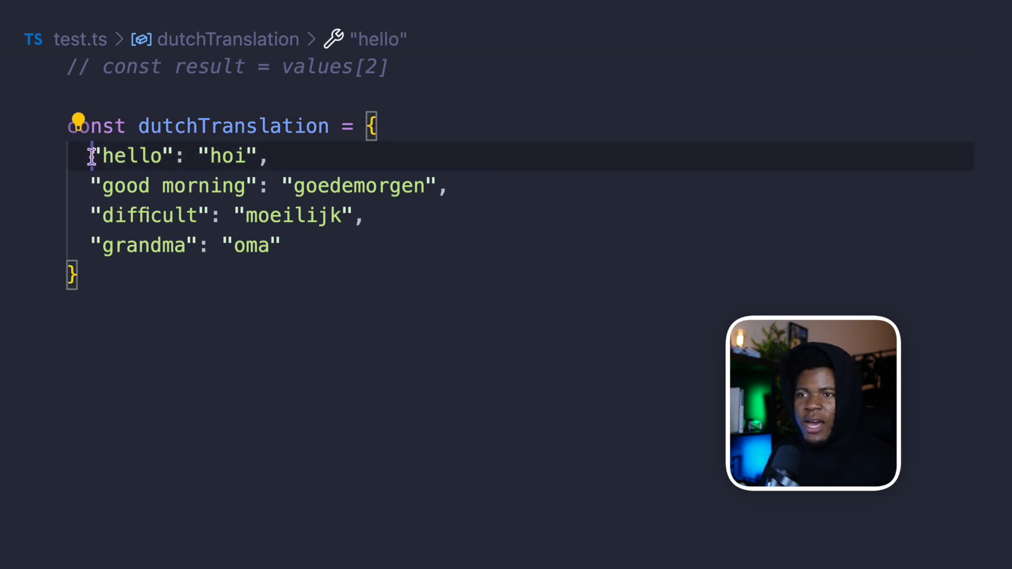
pyautogui.click(229, 155)
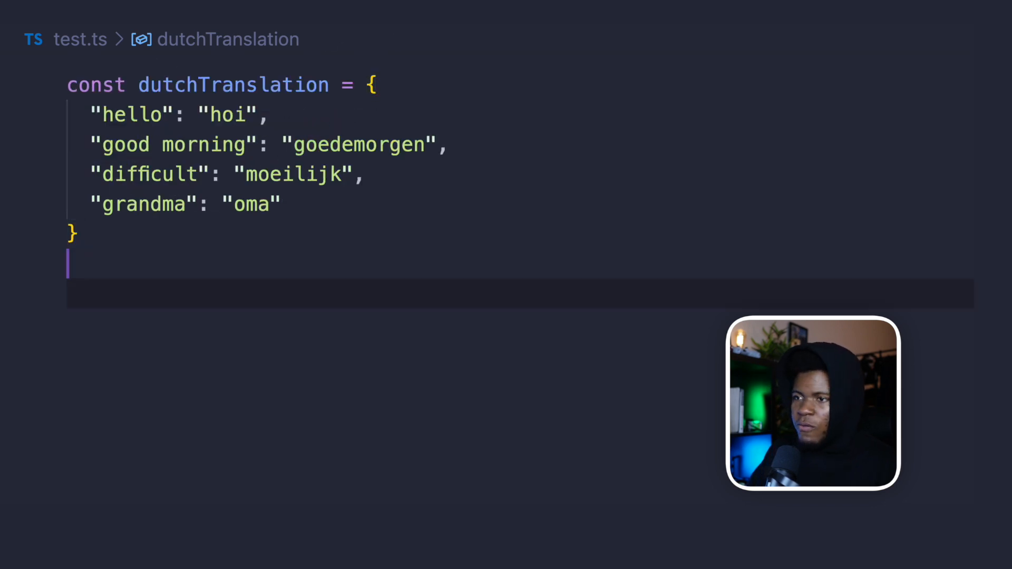
pyautogui.moveTo(233, 84)
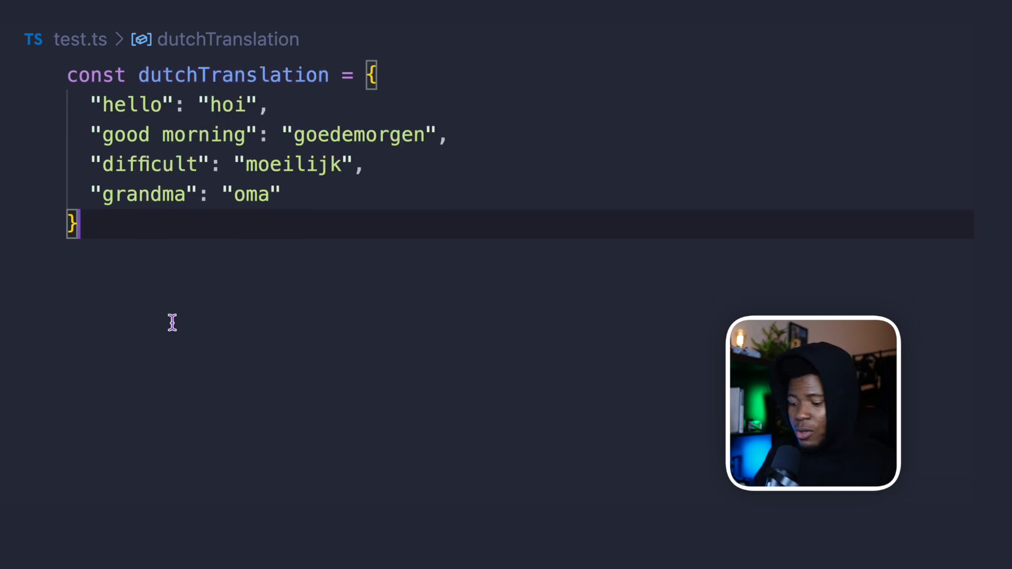
# Step: Write dutchTranslation.grandma = "grootmoeder", then select the value to replace it with 10
pyautogui.write('dutchTranslation.grandma')
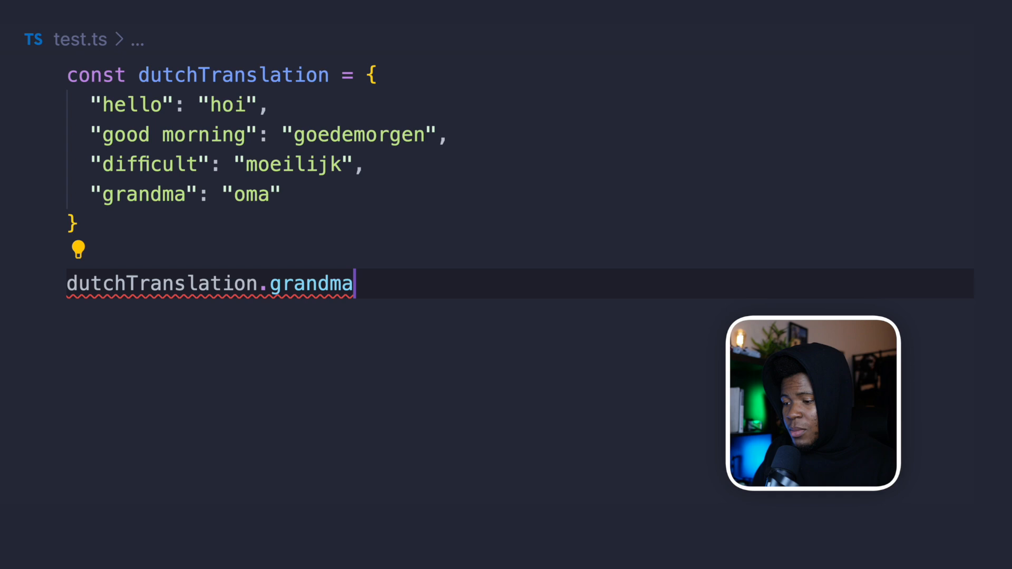
pyautogui.write('= "grootmoe"')
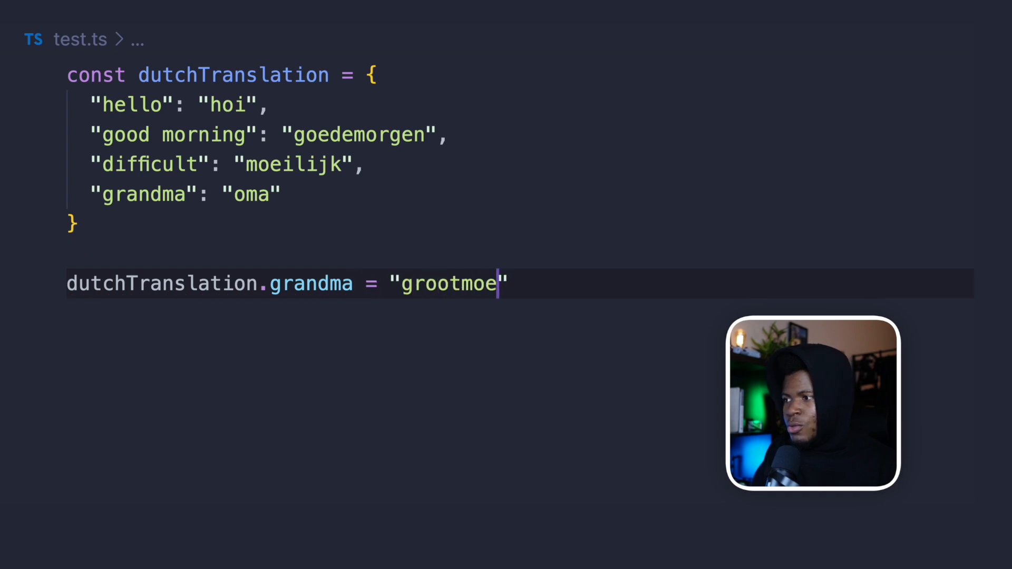
pyautogui.write('der')
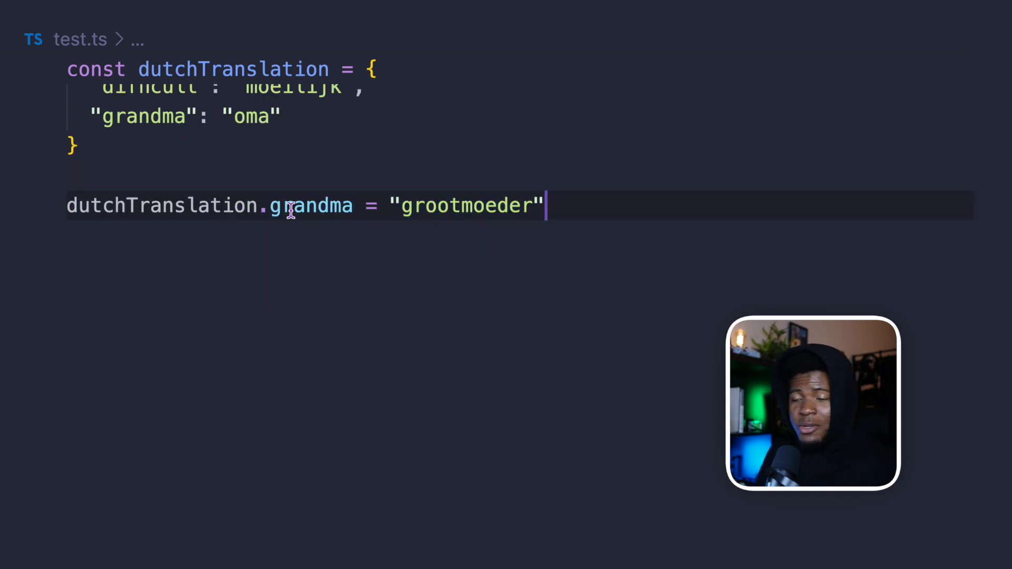
pyautogui.doubleClick(468, 205)
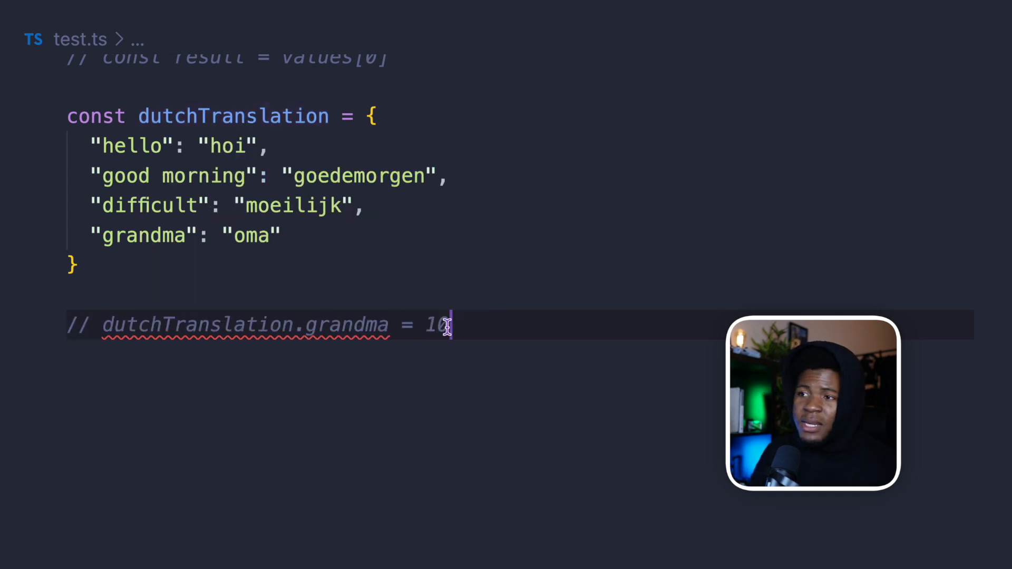
pyautogui.moveTo(232, 116)
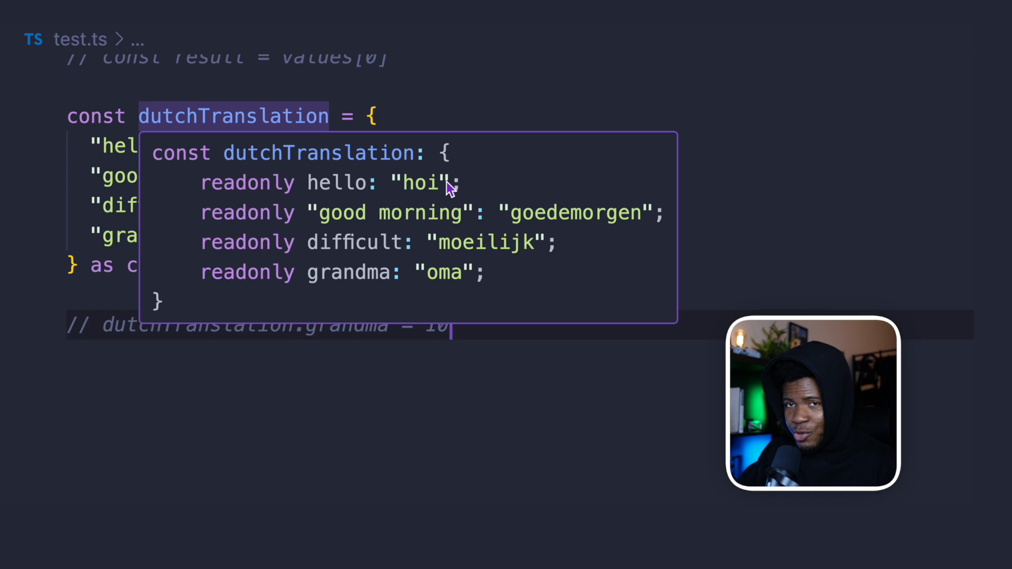
# Step: Declare goodMorning as dutchTranslation['good morning'] with the object marked as const
pyautogui.write('x')
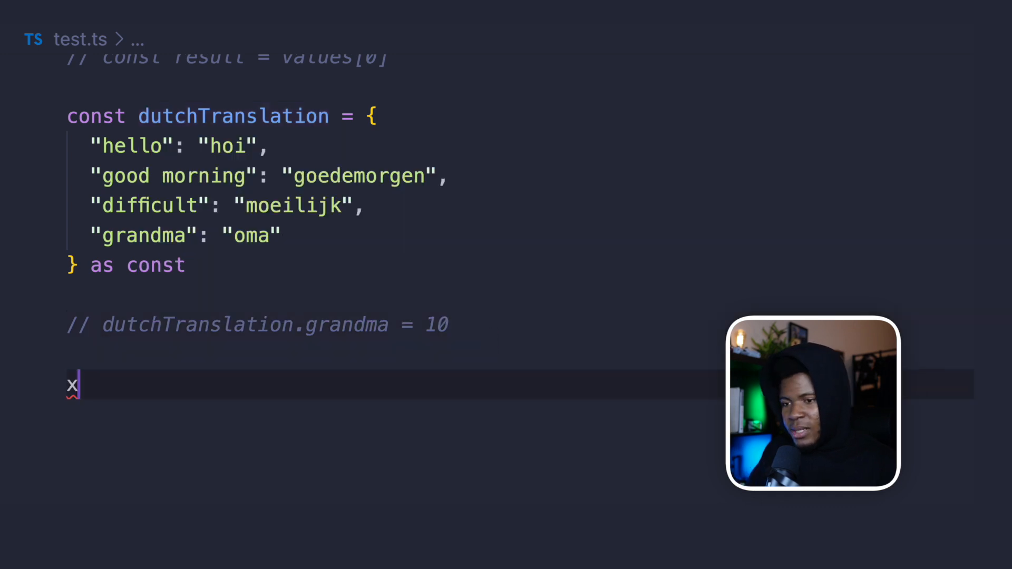
pyautogui.write('const goodM')
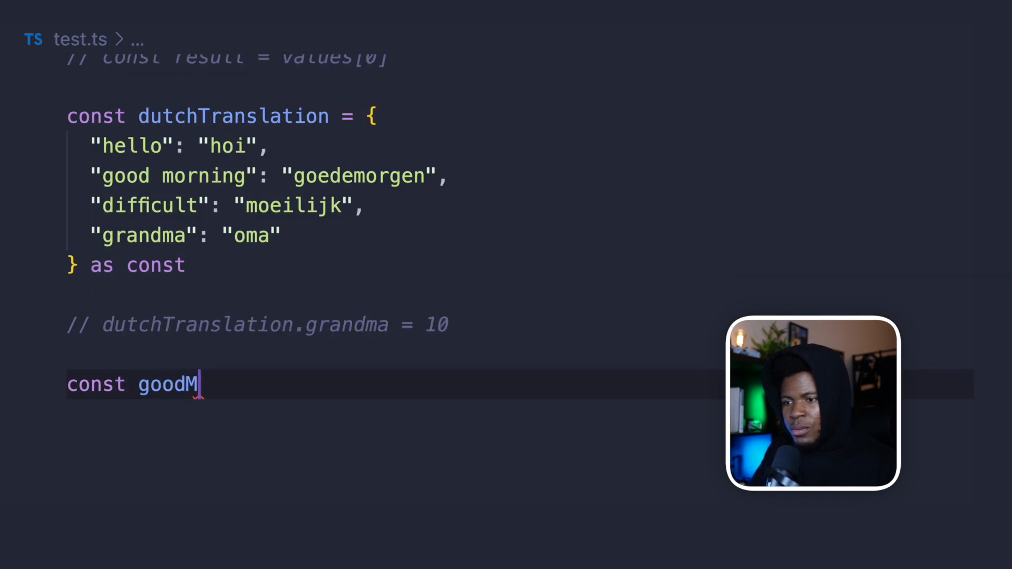
pyautogui.write("orning = dutchTranslation['good morning")
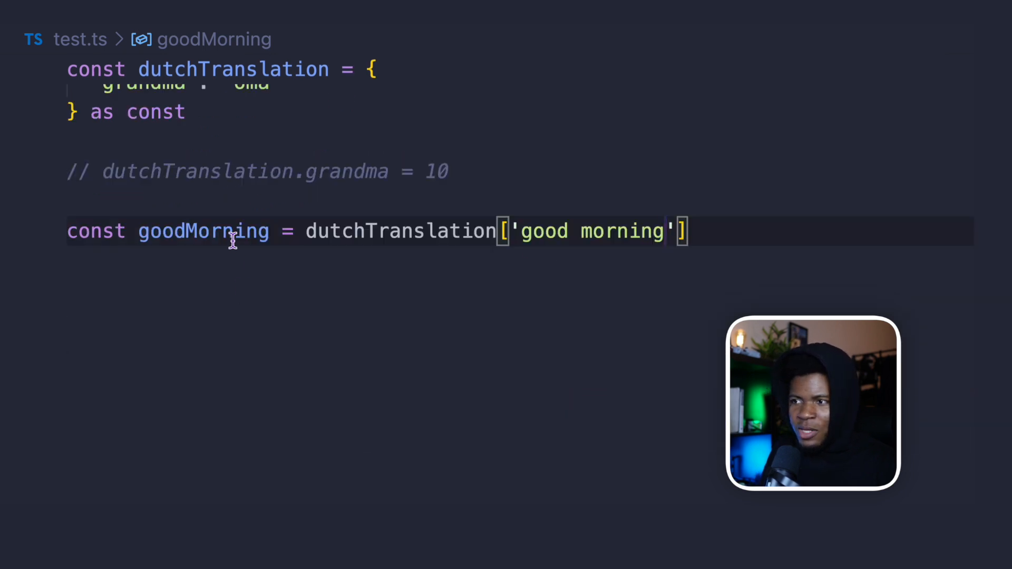
pyautogui.moveTo(202, 231)
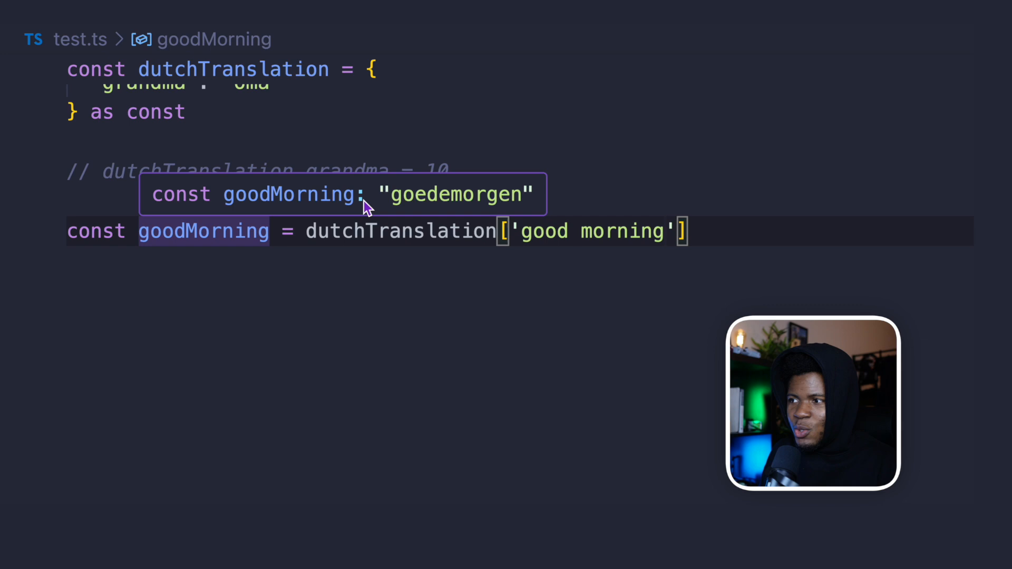
pyautogui.moveTo(517, 191)
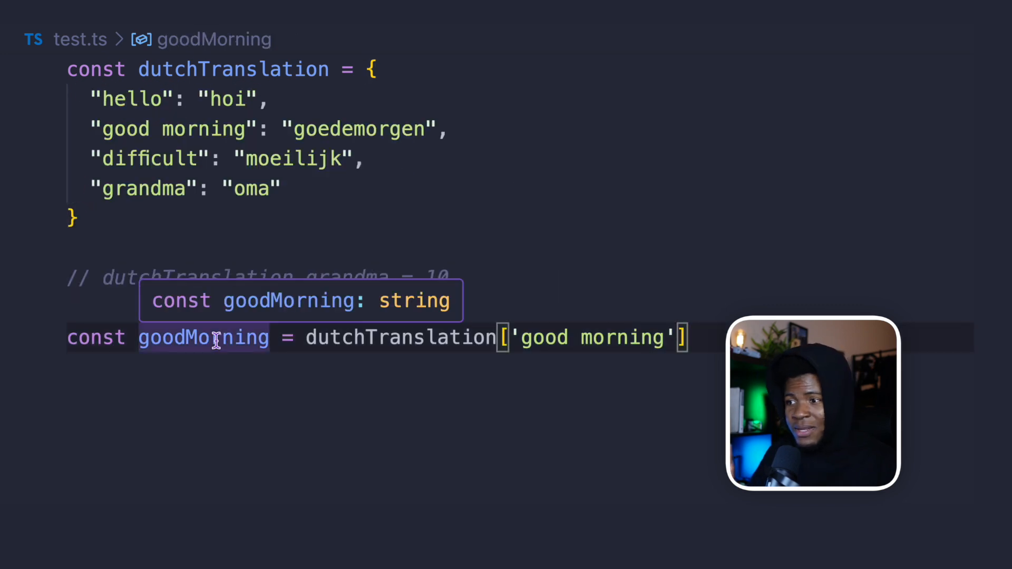
pyautogui.write('as const')
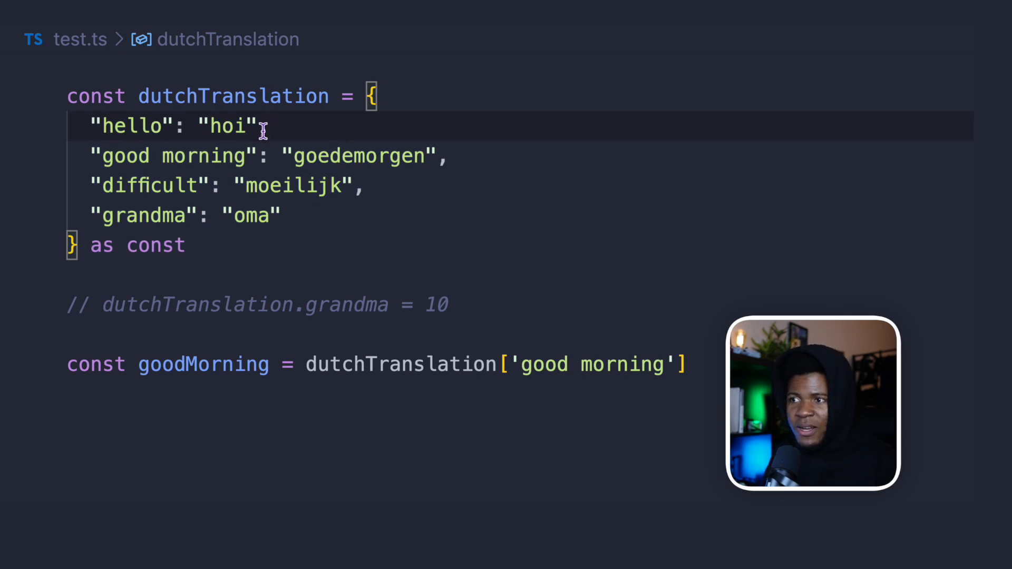
pyautogui.write(',')
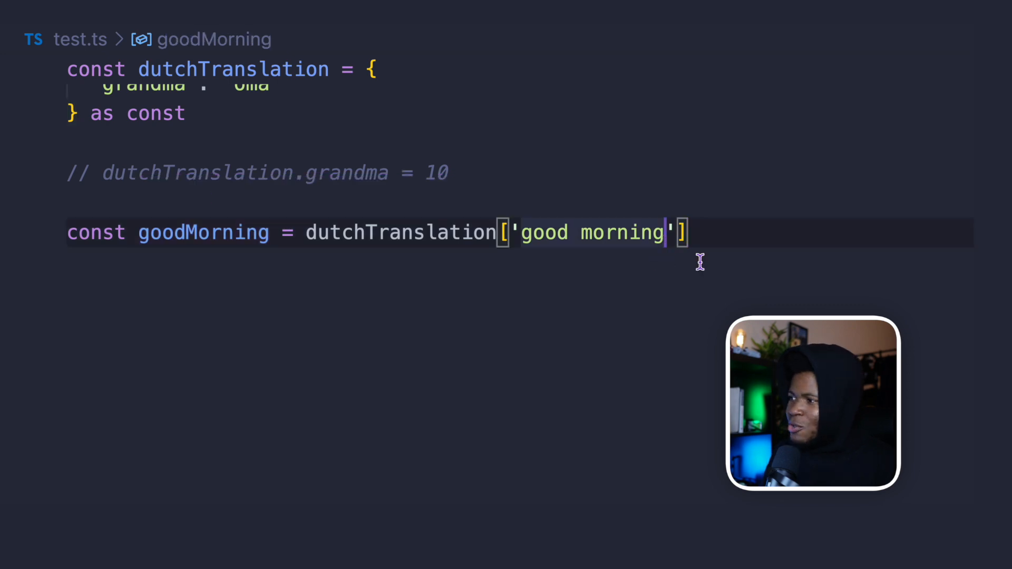
# Step: Try the 'good mornings' key, then restore the "good morning" and "hello" entries in dutchTranslation
pyautogui.write('s')
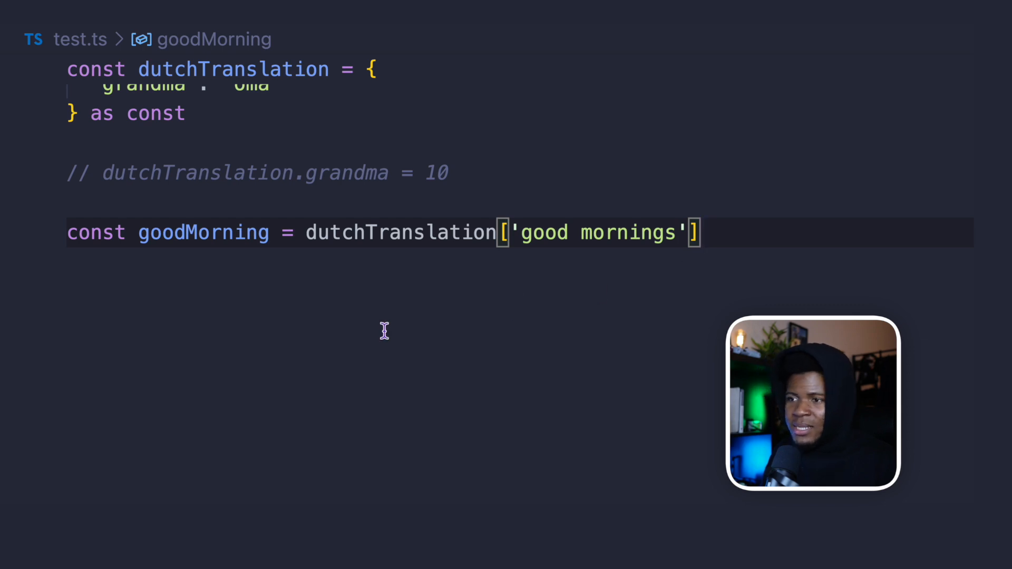
pyautogui.moveTo(226, 310)
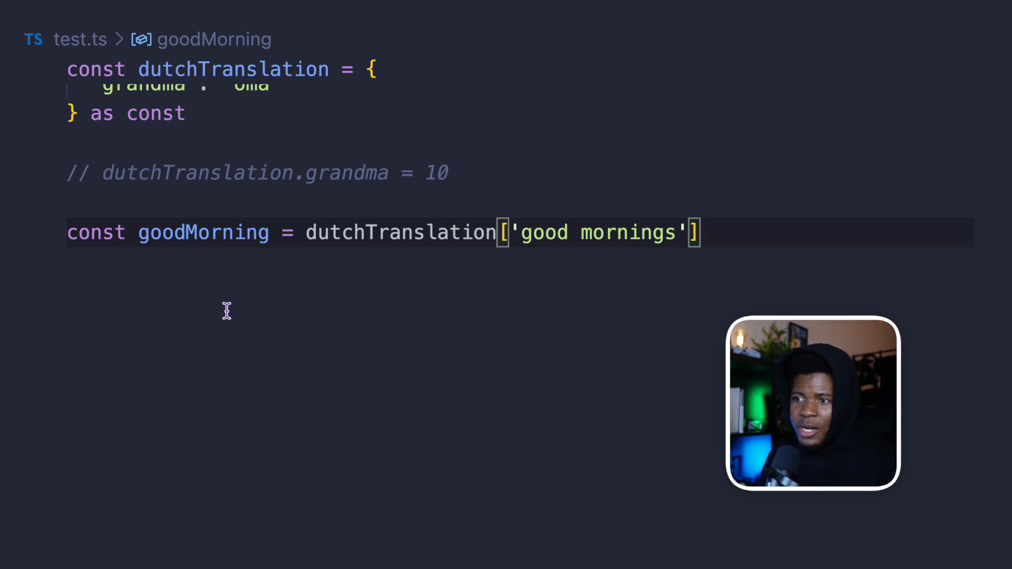
pyautogui.moveTo(203, 232)
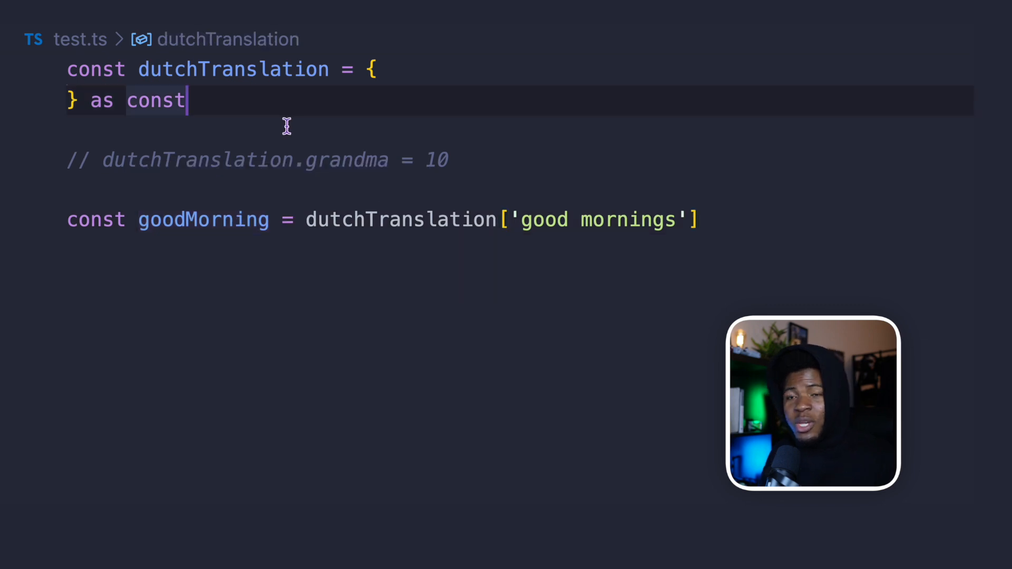
pyautogui.write('"good morning": "goedemorgen",')
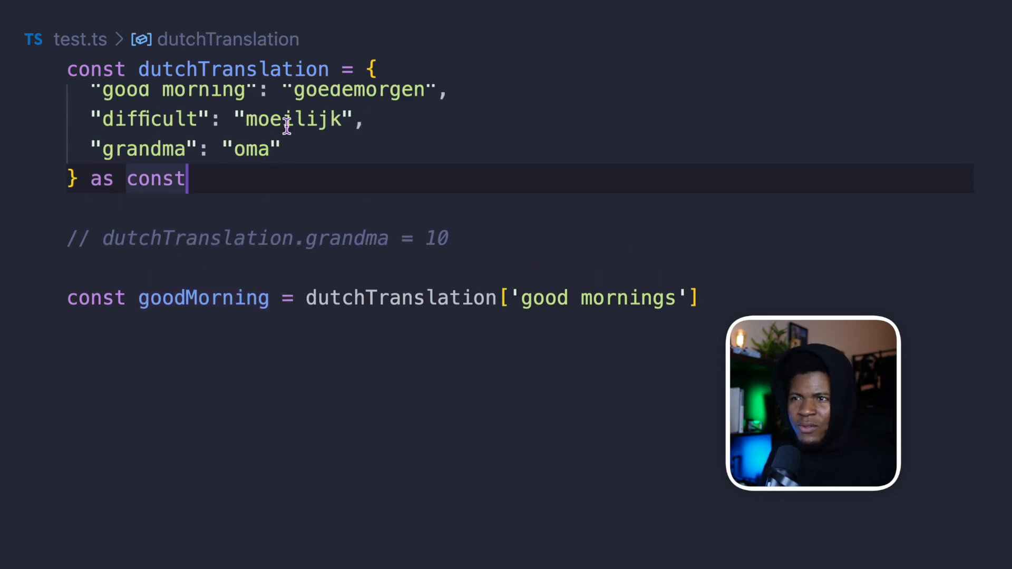
pyautogui.write('"hello": "hoi",')
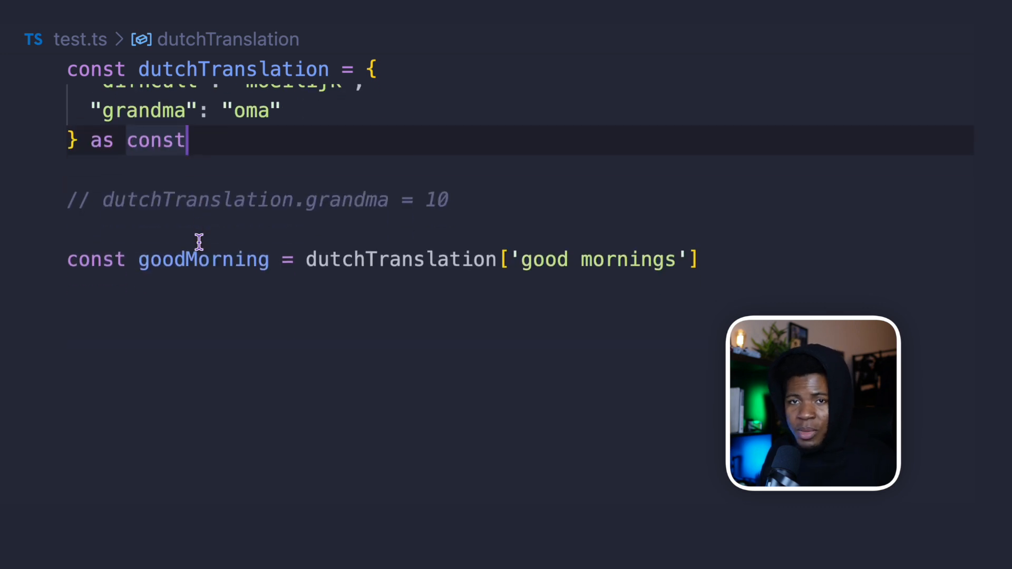
pyautogui.moveTo(215, 208)
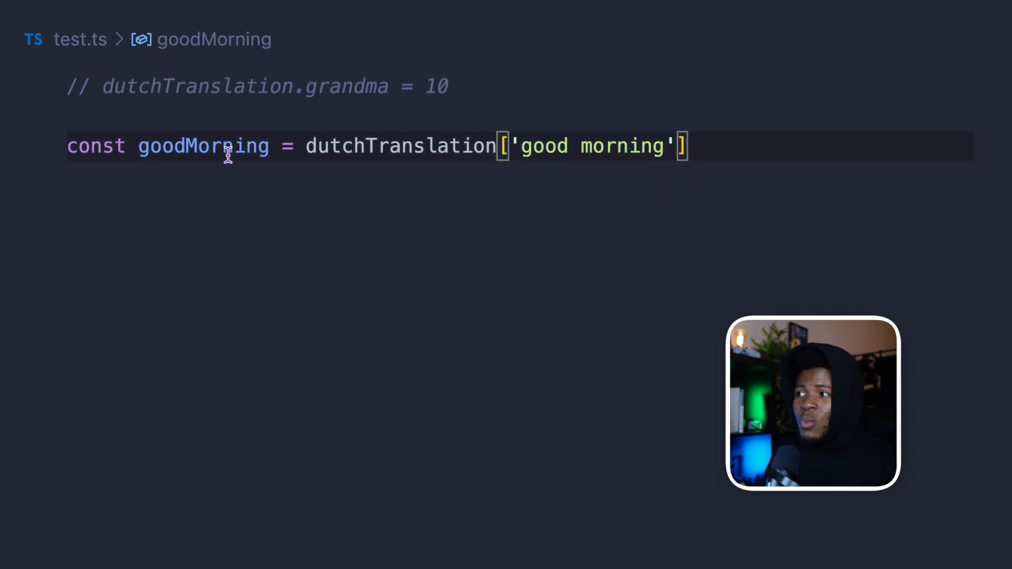
pyautogui.moveTo(203, 146)
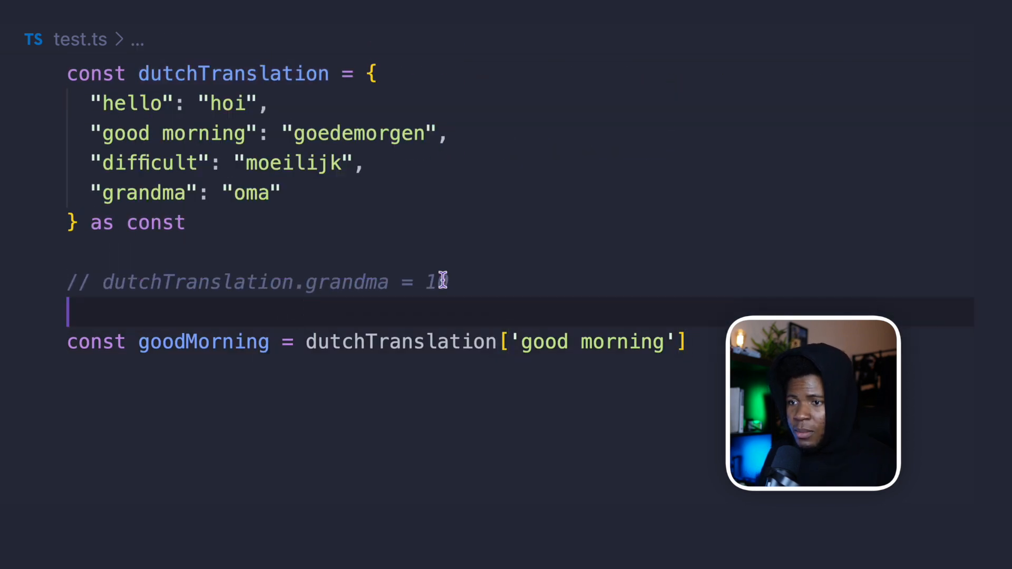
# Step: Change the grandma reassignment to the string "dddff" to trigger the readonly error
pyautogui.write('0')
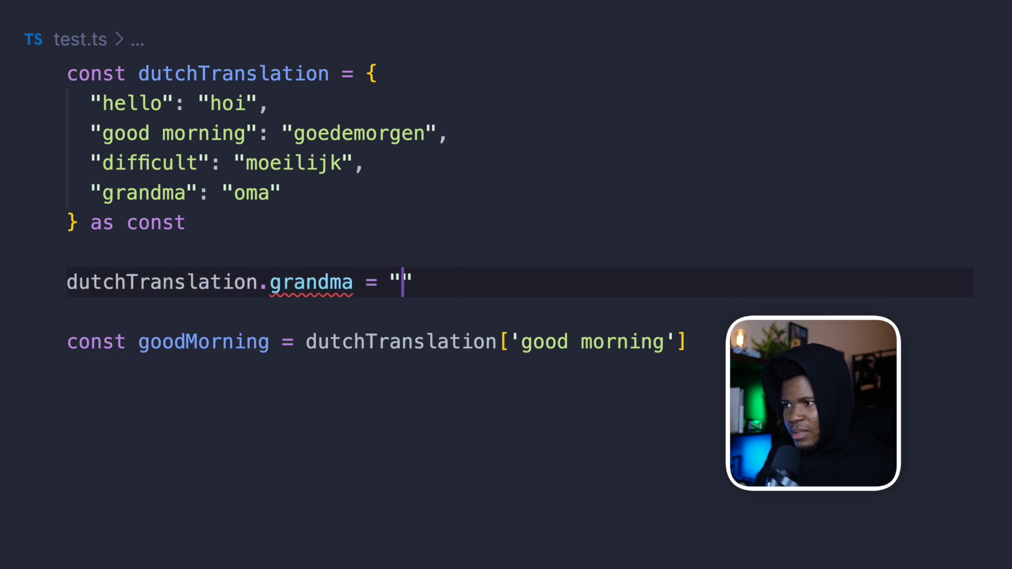
pyautogui.write('dddff')
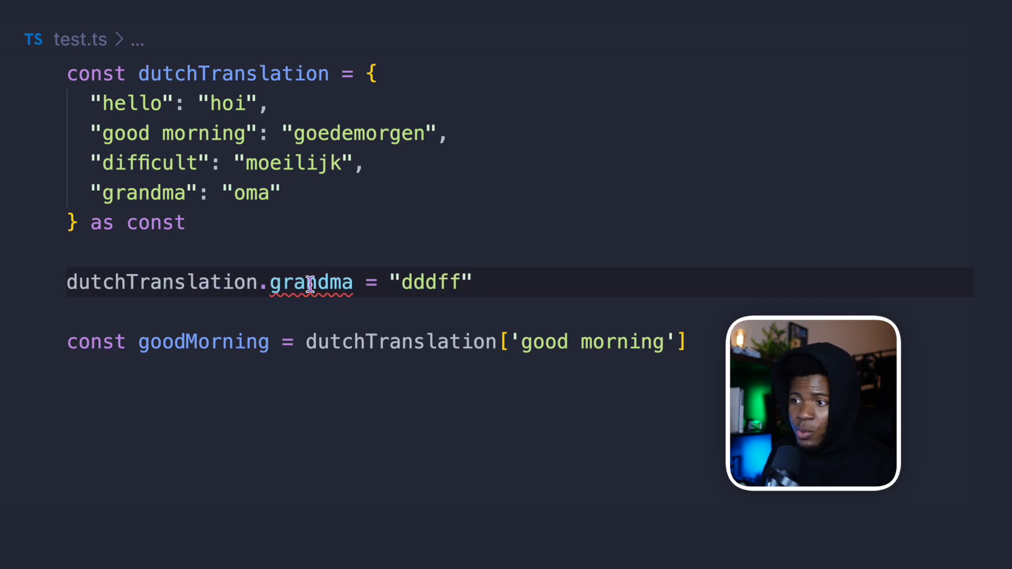
pyautogui.moveTo(310, 283)
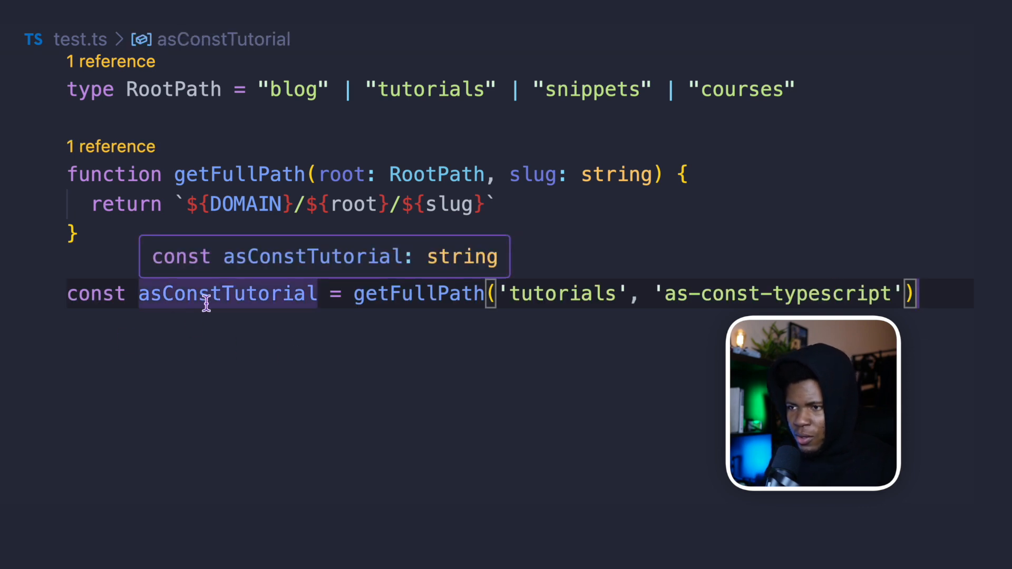
pyautogui.moveTo(508, 293)
pyautogui.write(' as')
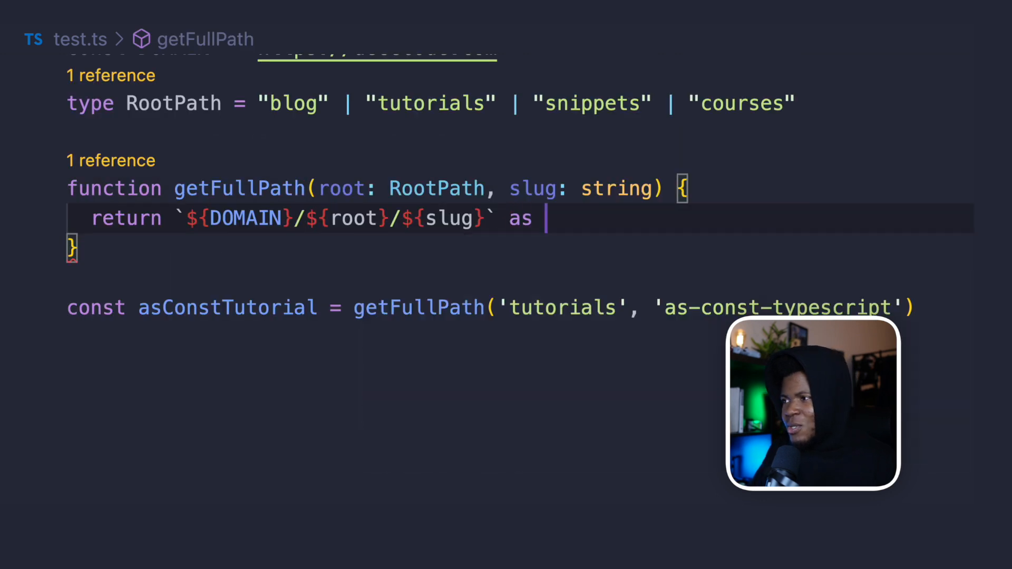
# Step: Return the template literal as const and begin a fifth RootPath member "abou"
pyautogui.write('const')
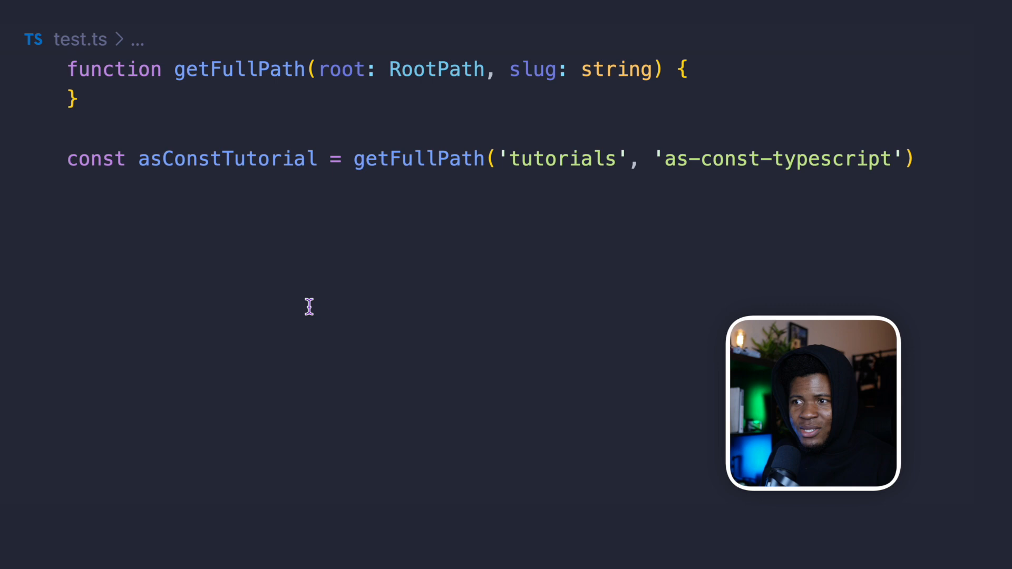
pyautogui.moveTo(226, 155)
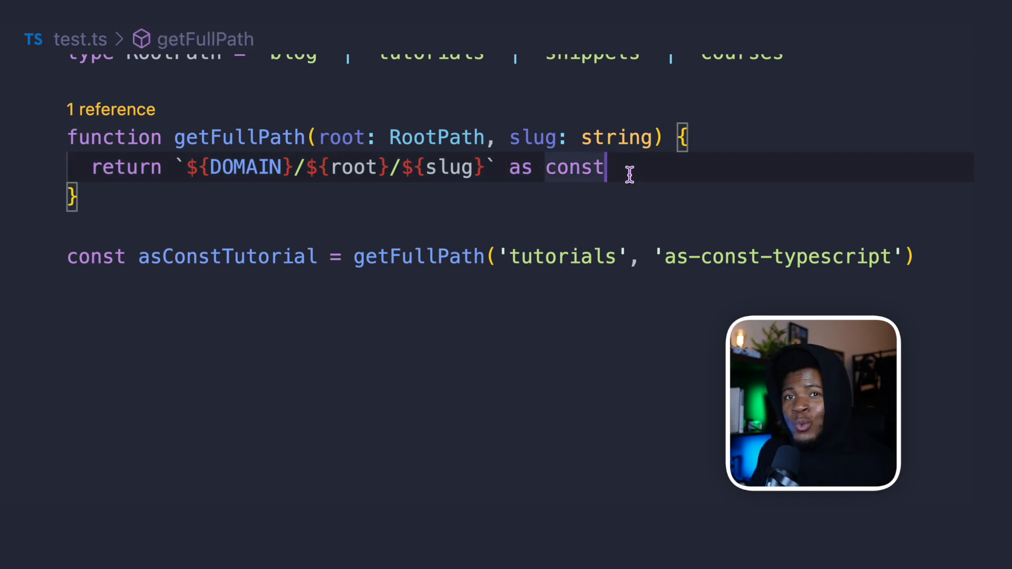
pyautogui.scroll(-3)
pyautogui.write(' |')
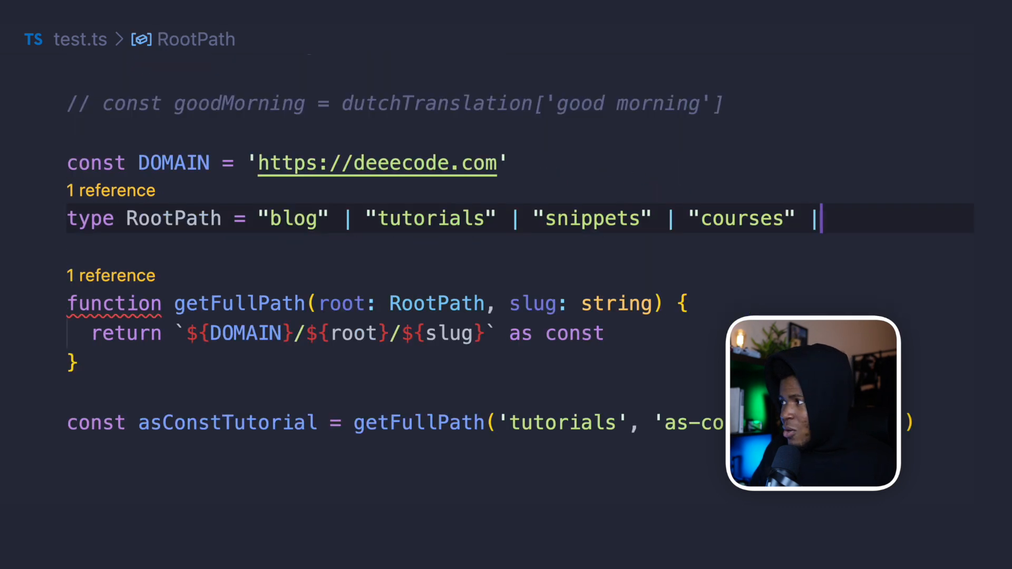
pyautogui.write('"abou')
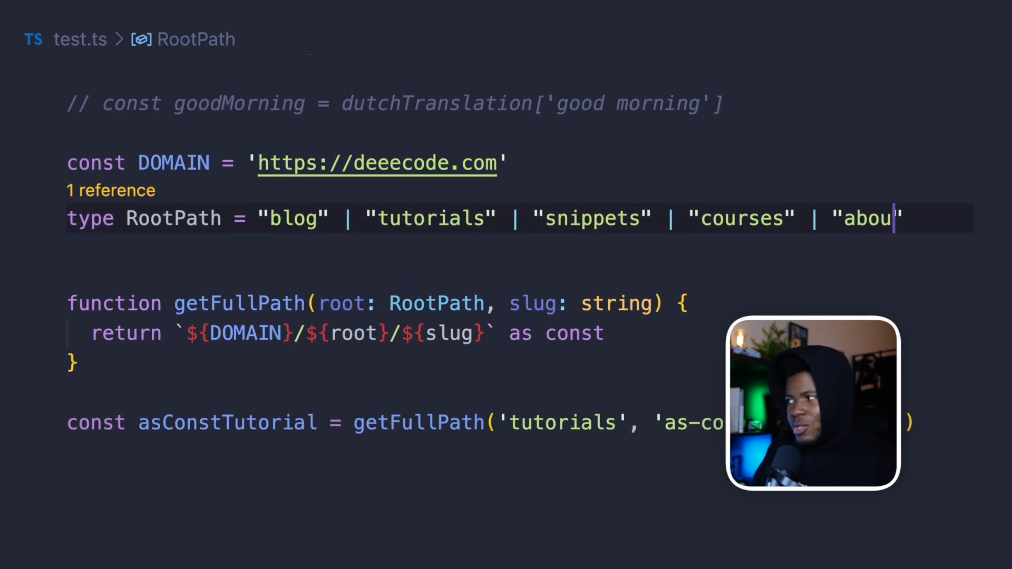